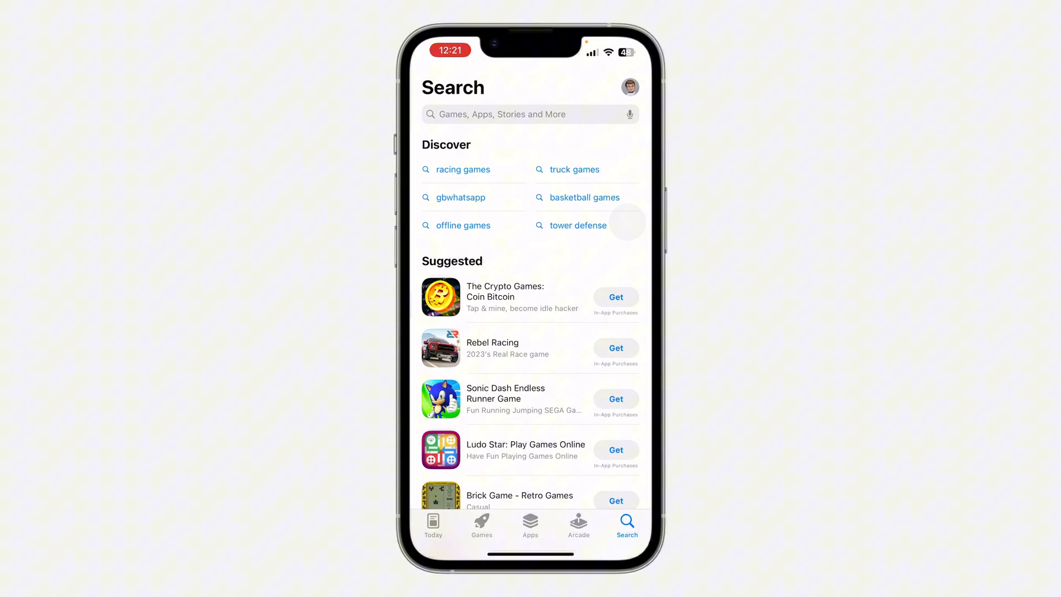
- Search the App Store for 'vida' and pick the VIDAA result
type("vidaa")
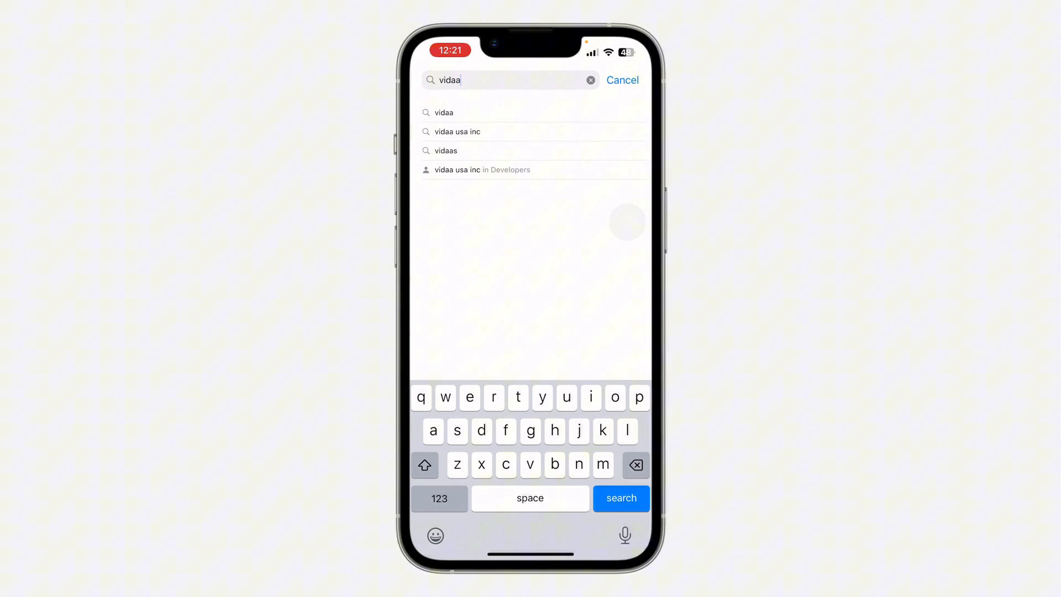
left_click(443, 112)
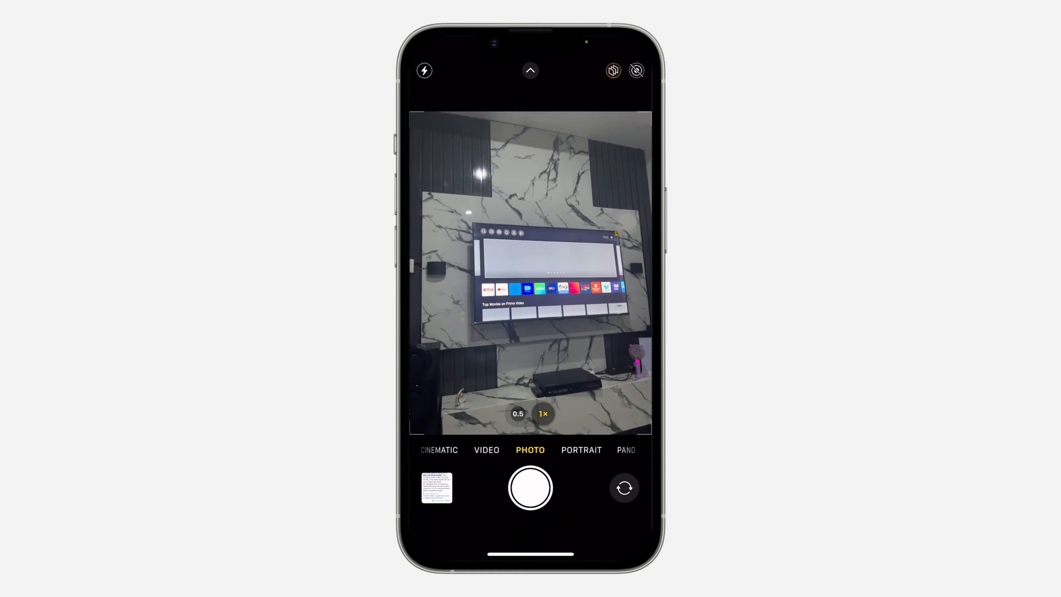
- Launch the VIDAA app to reach its welcome screen
left_click(543, 413)
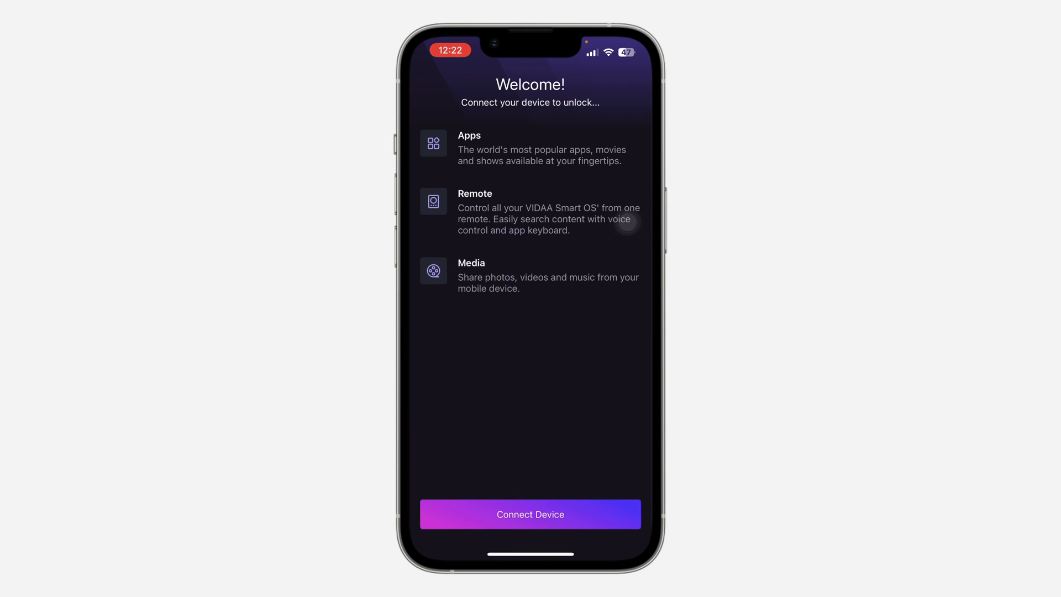
- Connect a device, allow Bluetooth access, and choose Hisense VIDAA TV
left_click(530, 513)
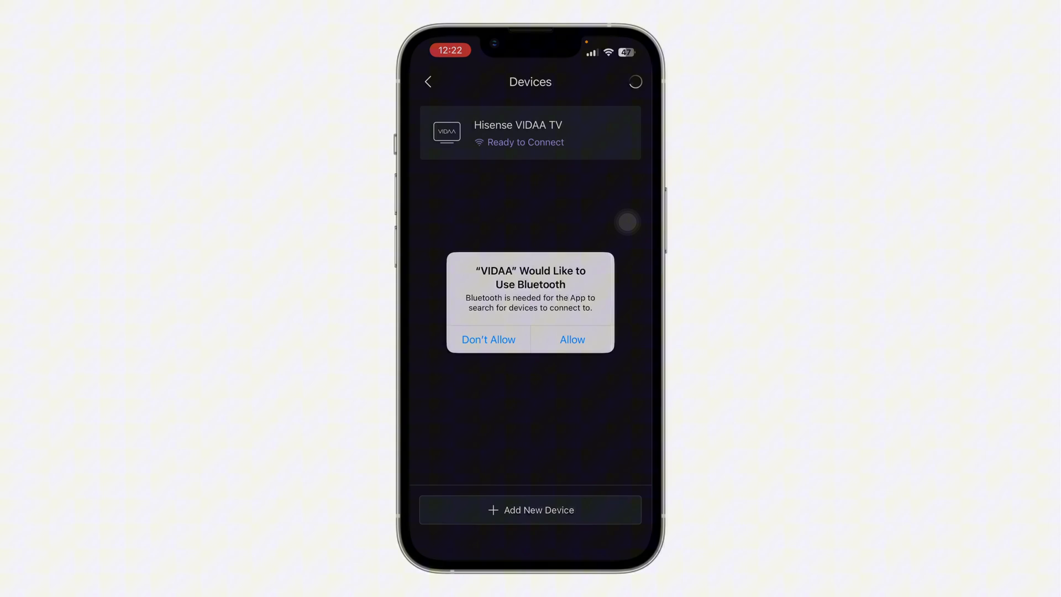
left_click(570, 338)
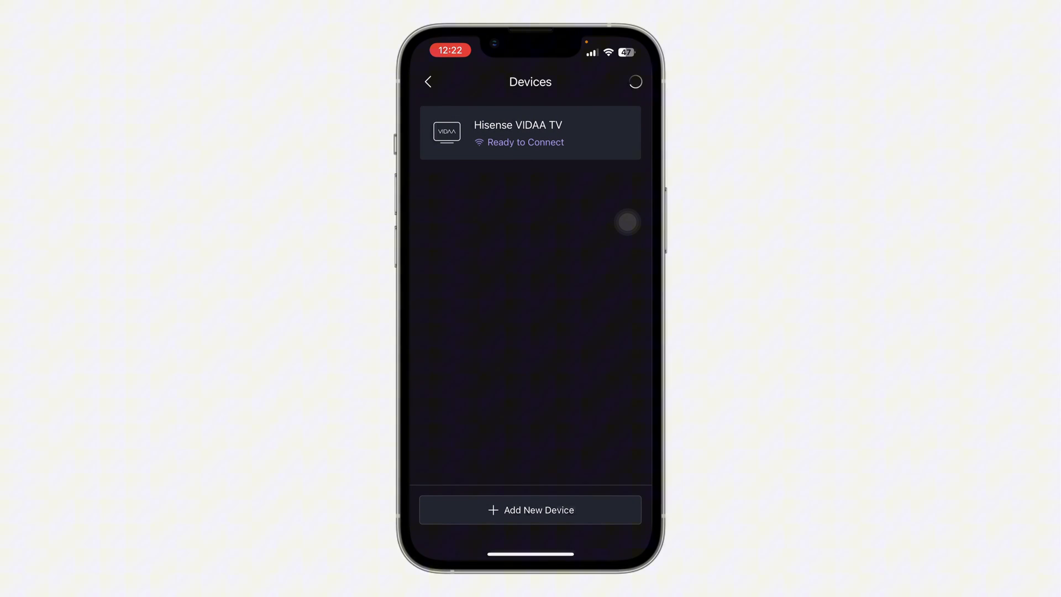
left_click(530, 132)
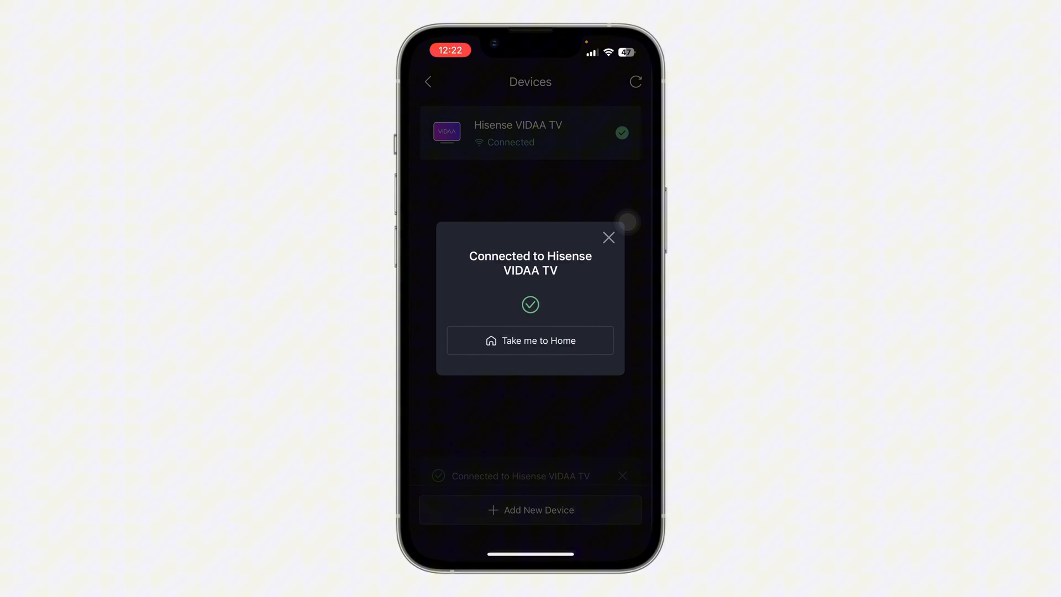
- Go to VIDAA home, dismiss the apps tip, and open the Remote tab
left_click(530, 340)
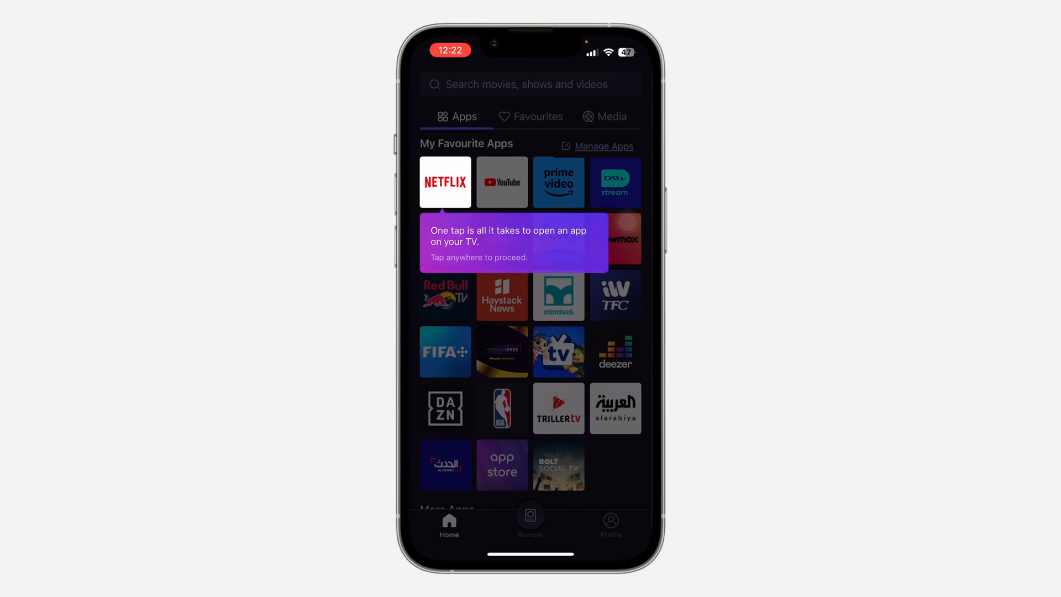
left_click(512, 244)
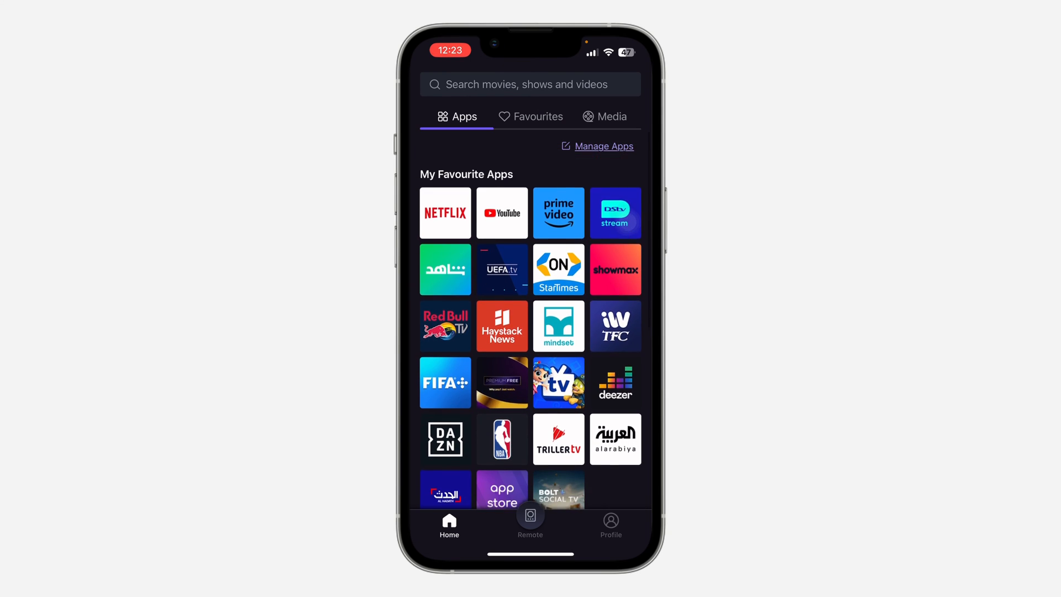
left_click(529, 526)
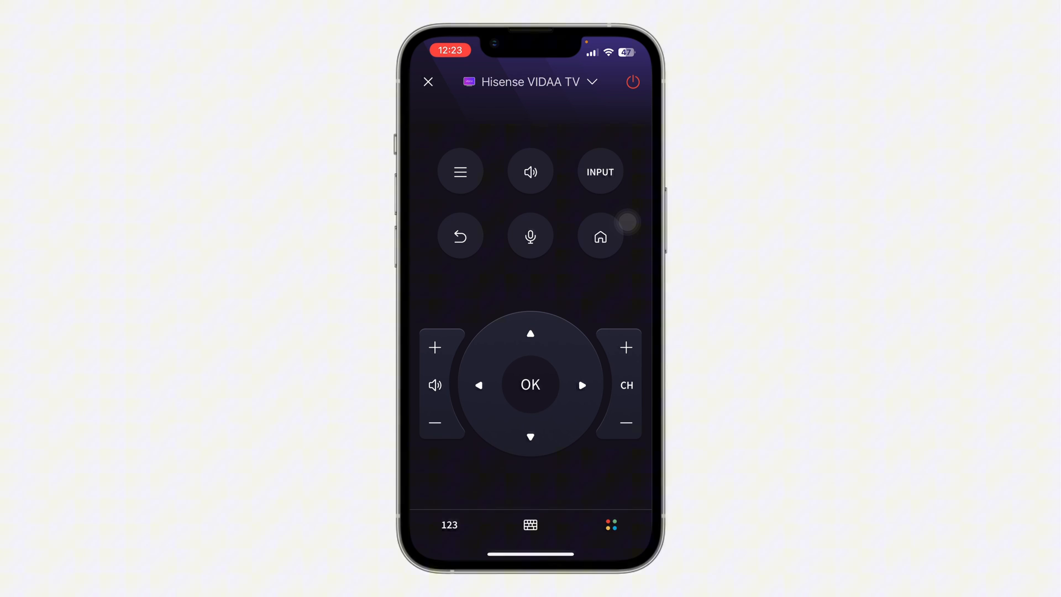
- Preview the remote's keyboard and colour-button panels, then exit to the iPhone home screen
left_click(448, 524)
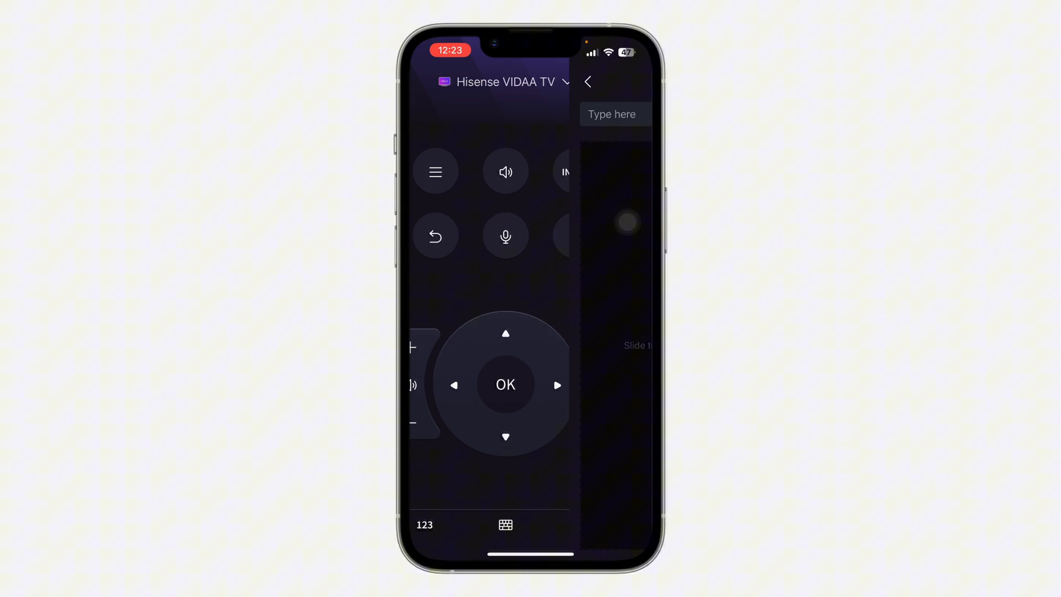
left_click(612, 114)
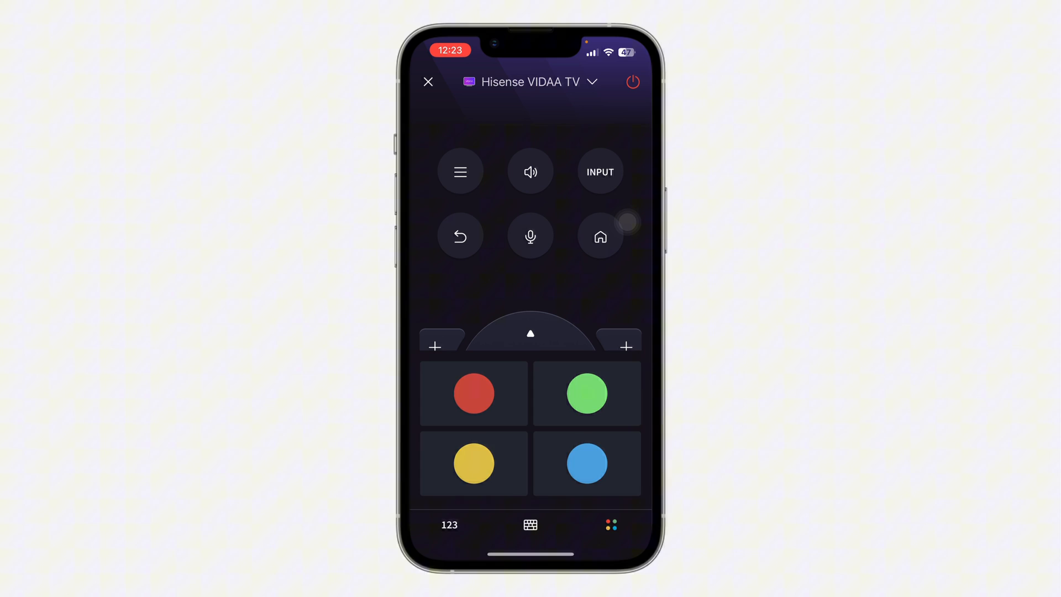
left_click(448, 524)
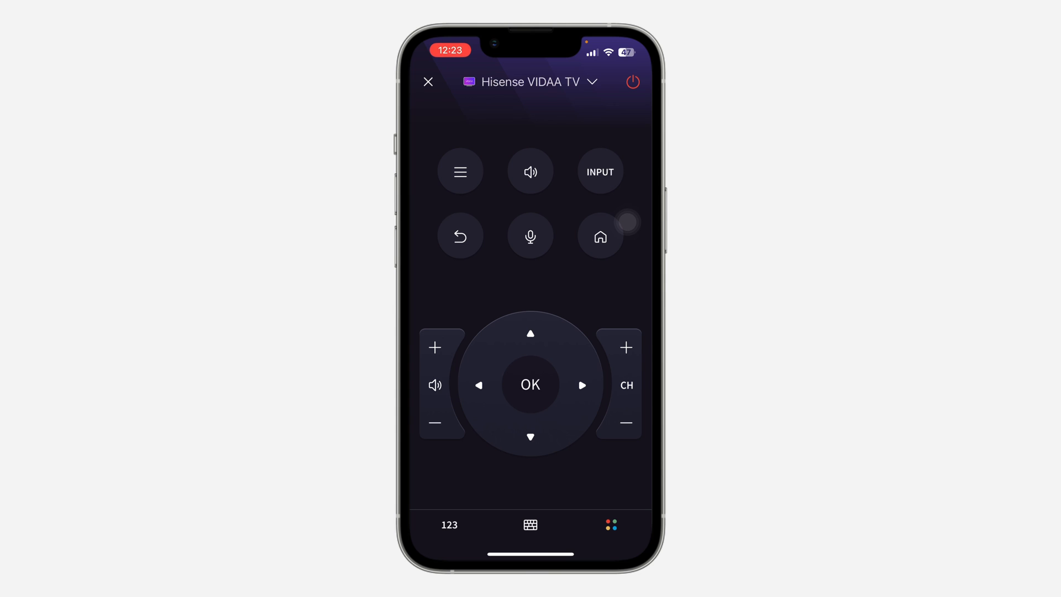
left_click(427, 81)
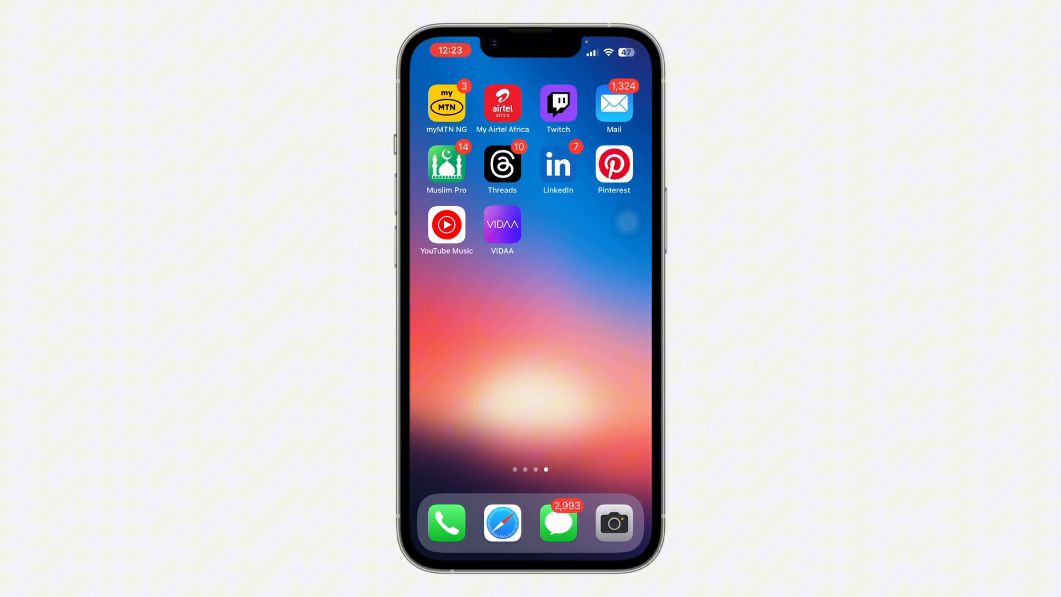